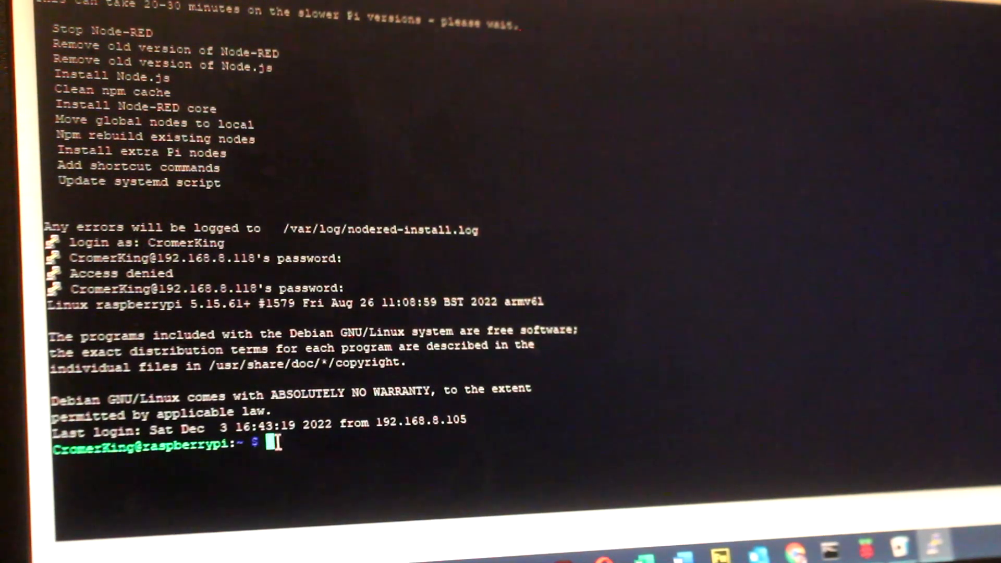
type("bash <(curl -sL https://raw.githubusercontent.com/node-red/linux-installers/master/deb/update-nodejs-and-nodered)")
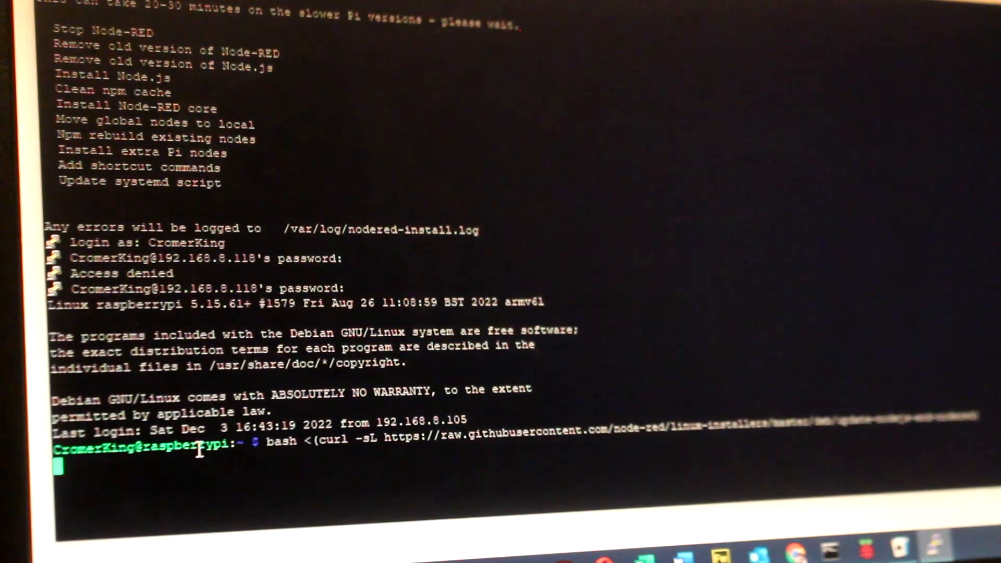